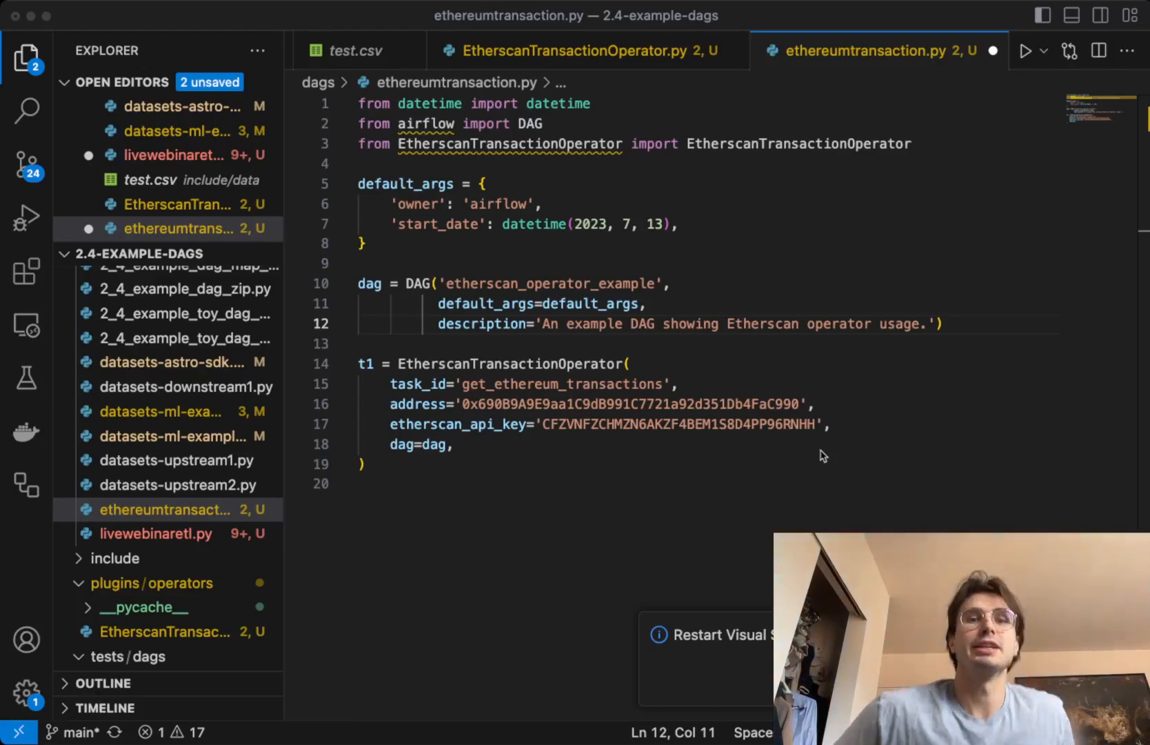
pyautogui.moveTo(807, 429)
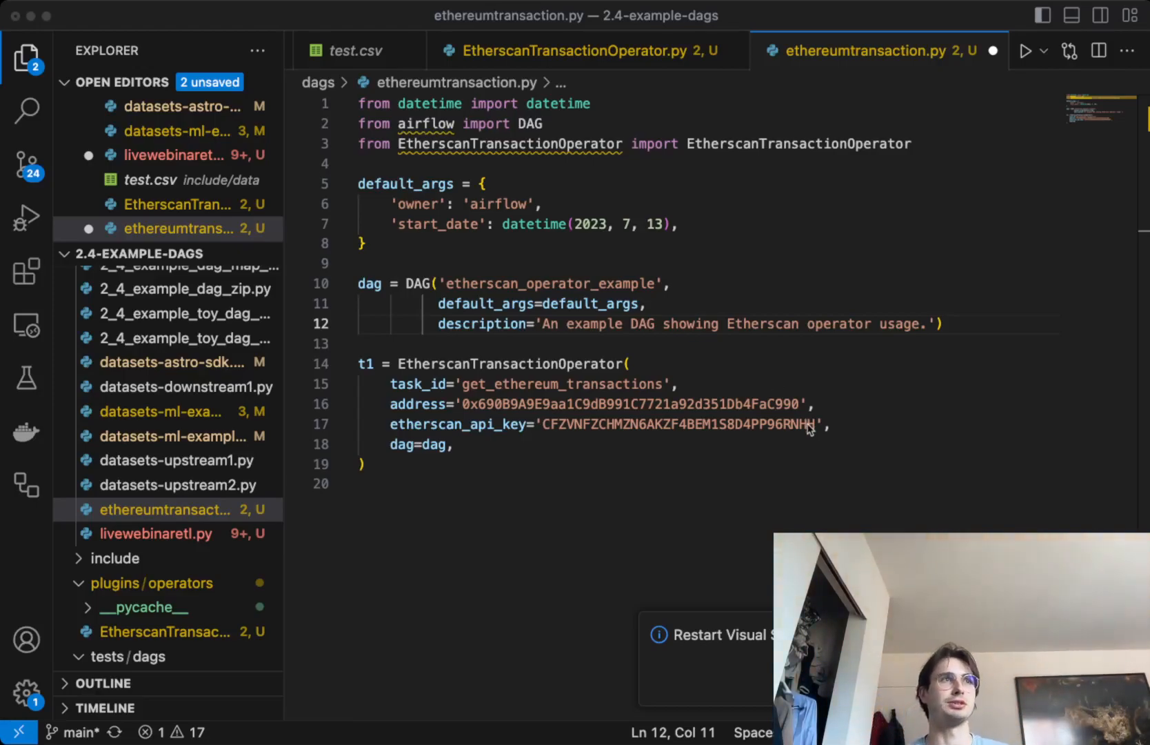
pyautogui.moveTo(843, 487)
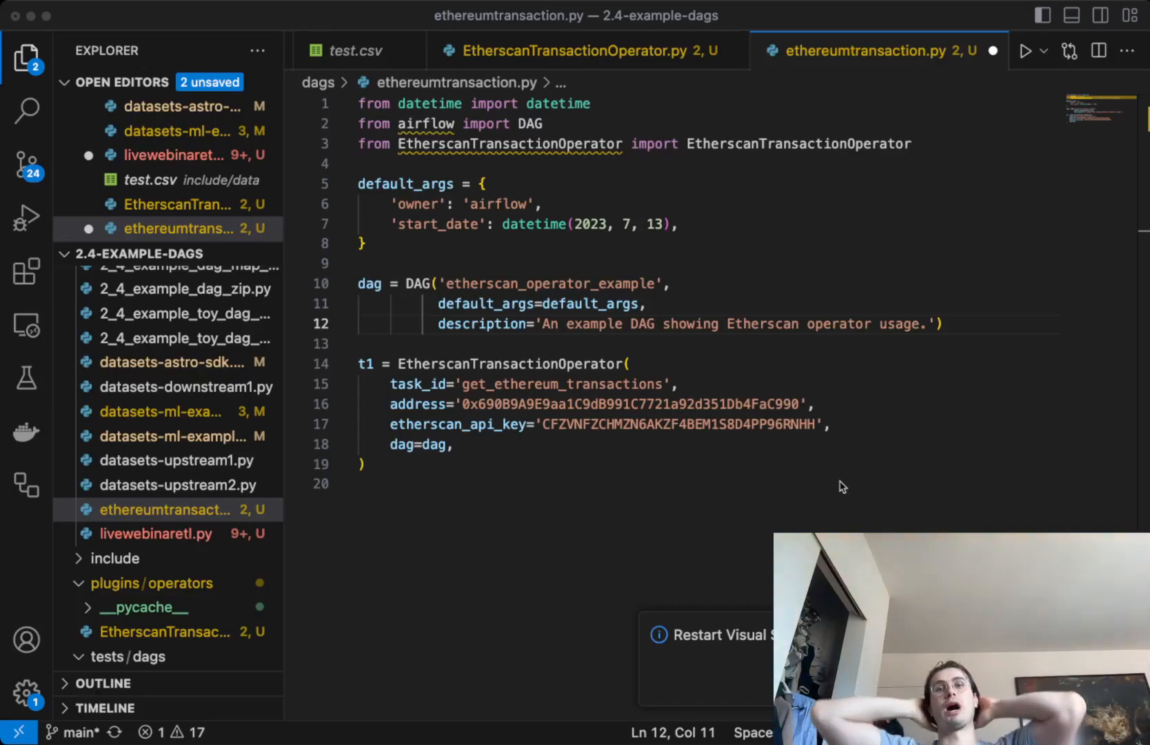
# Open EtherscanTransactionOperator.py from plugins/operators in the editor.
pyautogui.click(847, 416)
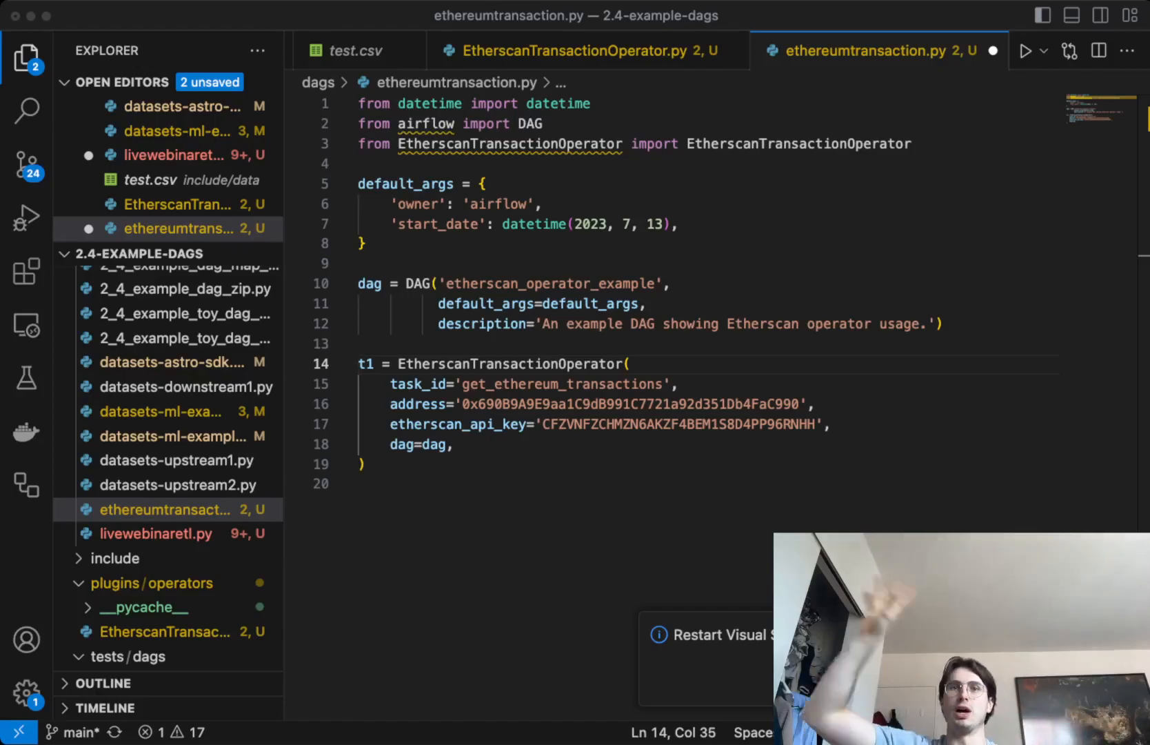
pyautogui.moveTo(269, 677)
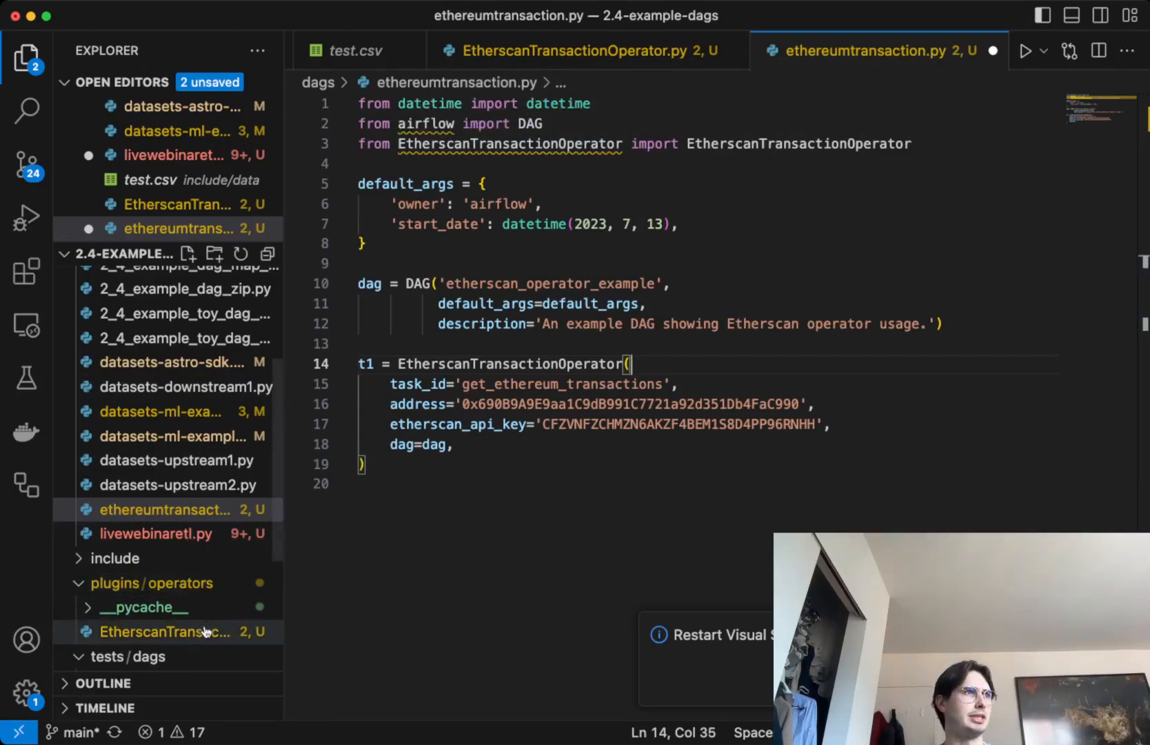
pyautogui.click(163, 632)
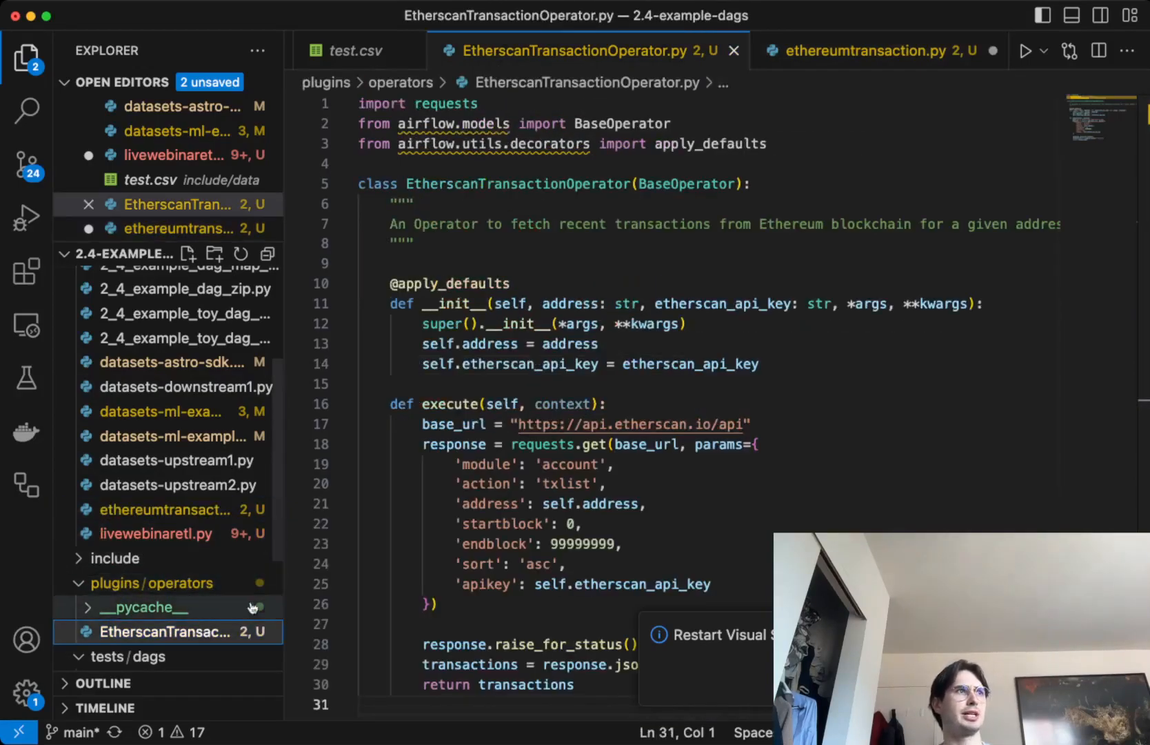
pyautogui.moveTo(656, 289)
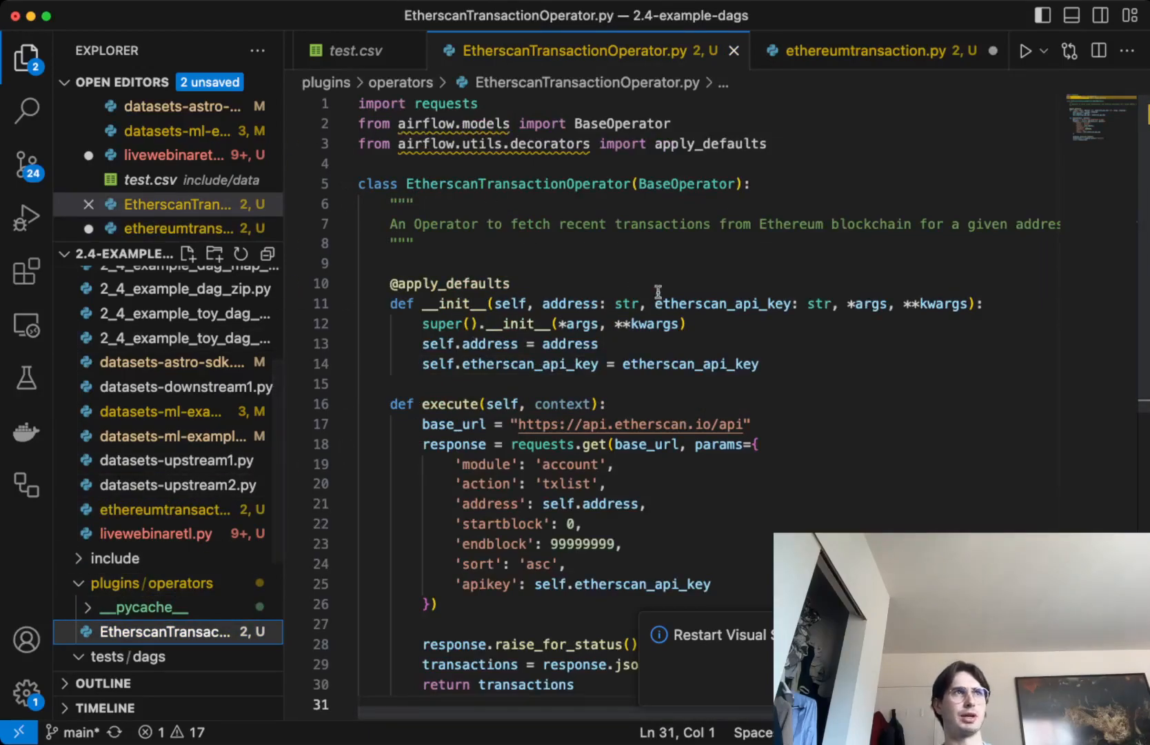
pyautogui.moveTo(626, 304)
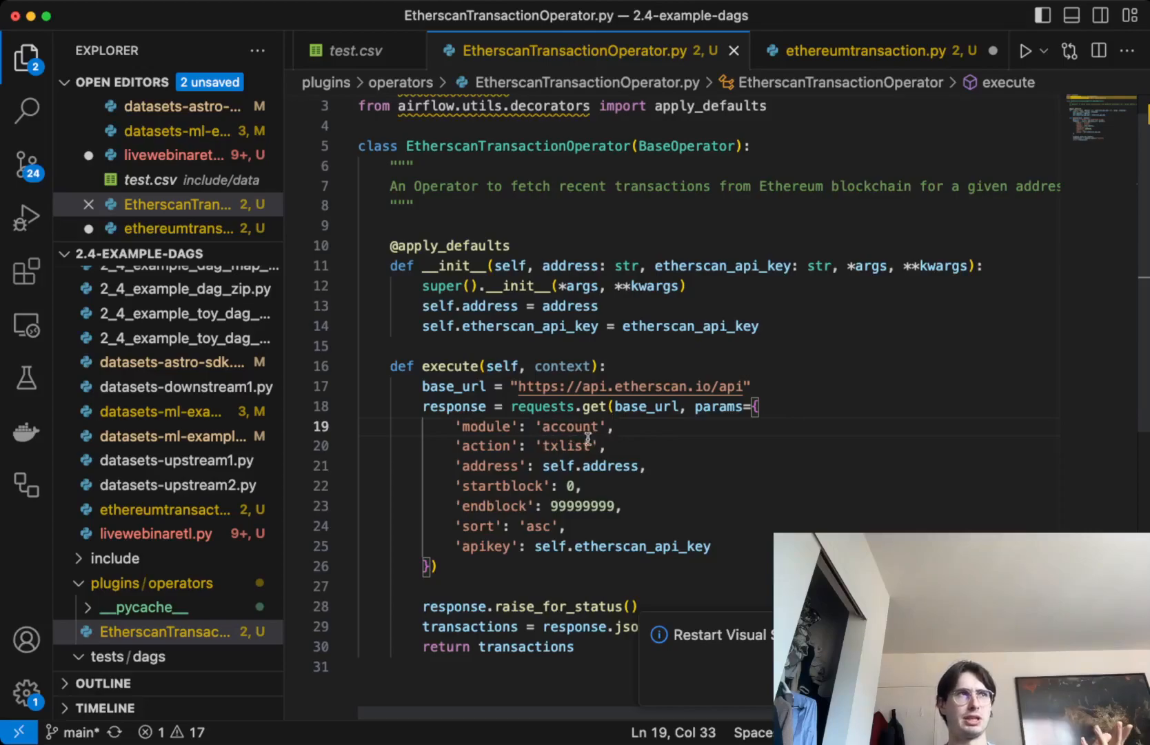
pyautogui.moveTo(569, 469)
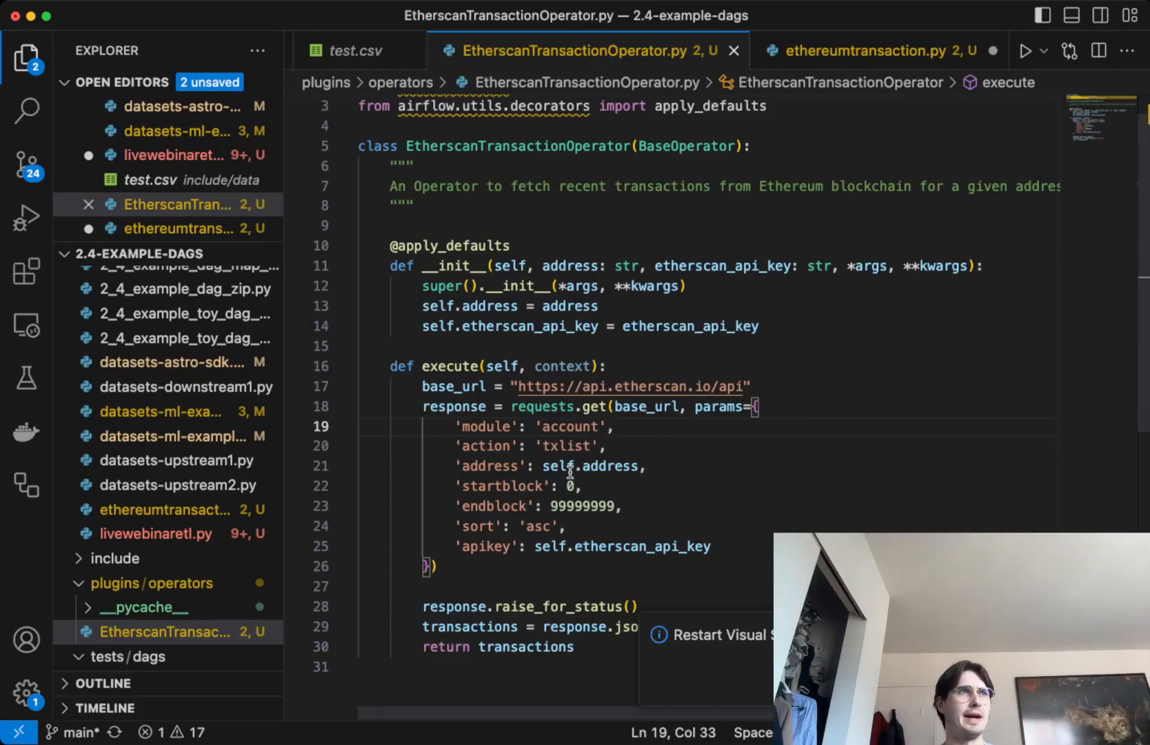
pyautogui.moveTo(525, 256)
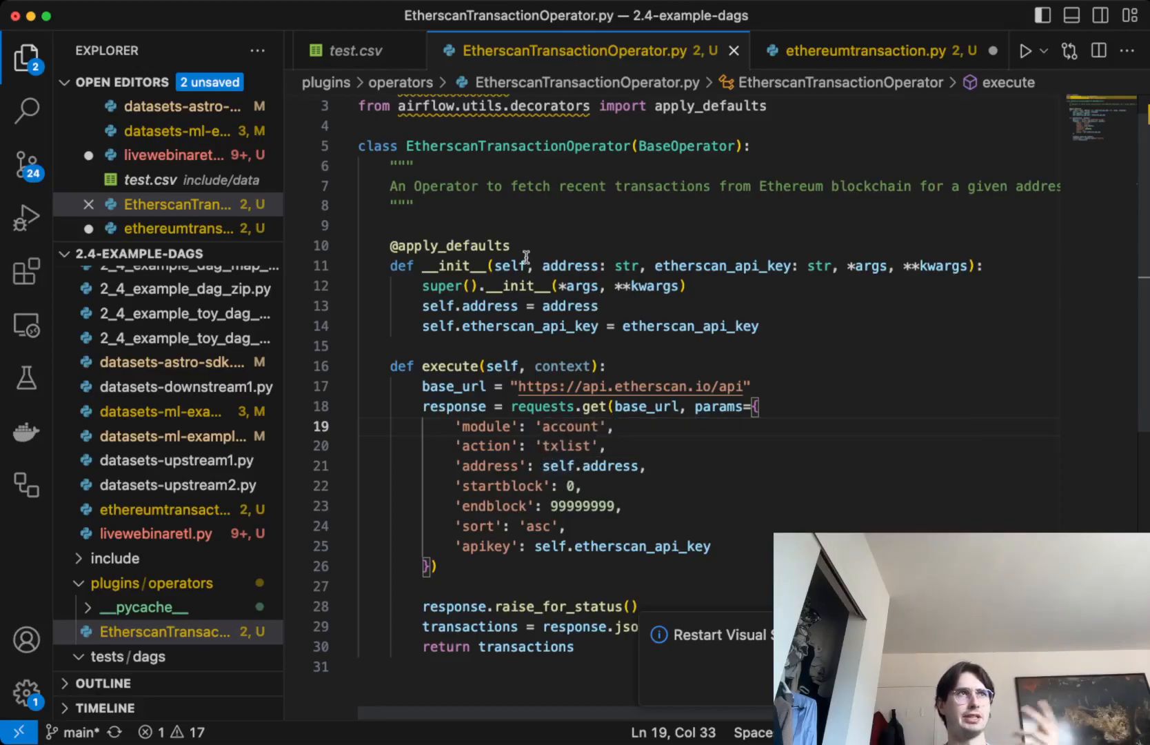
pyautogui.moveTo(593, 534)
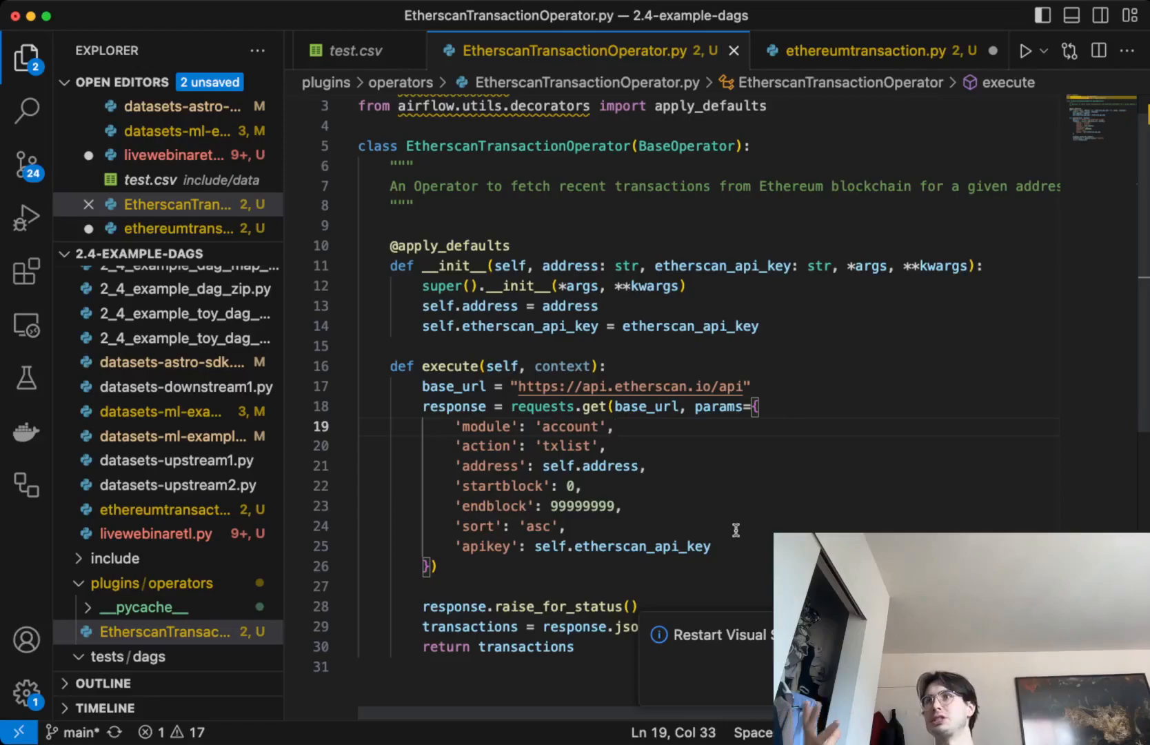
pyautogui.moveTo(722, 550)
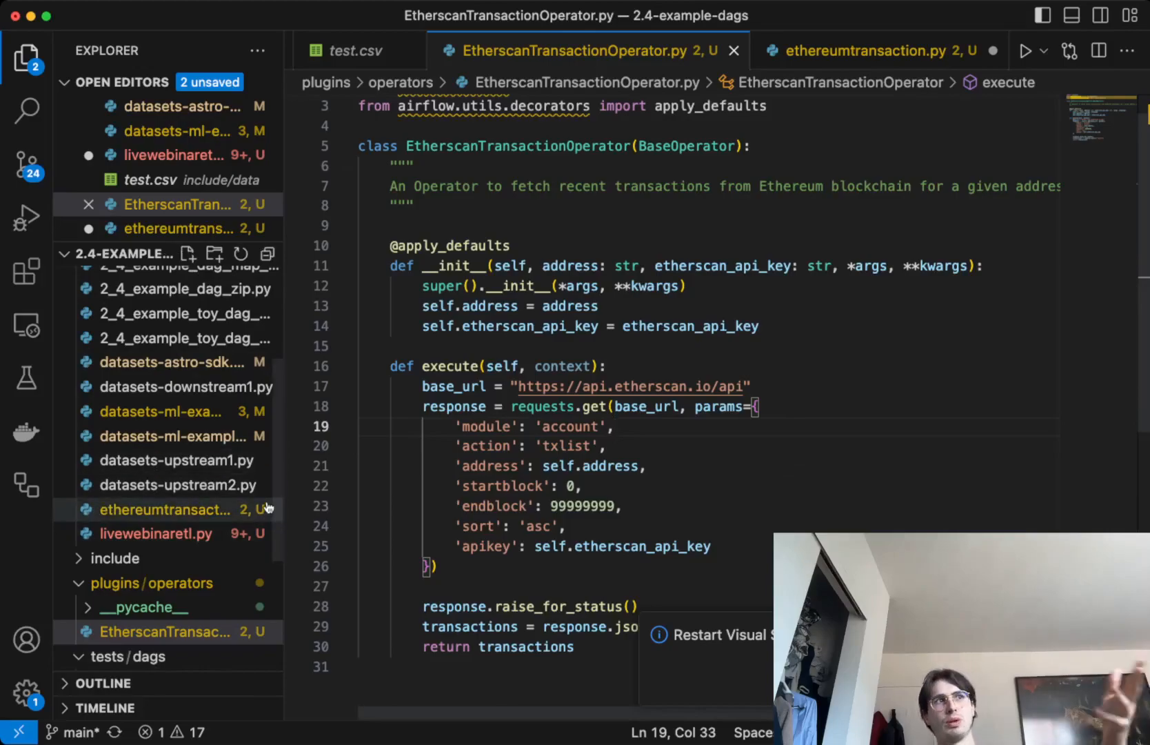
pyautogui.scroll(-3)
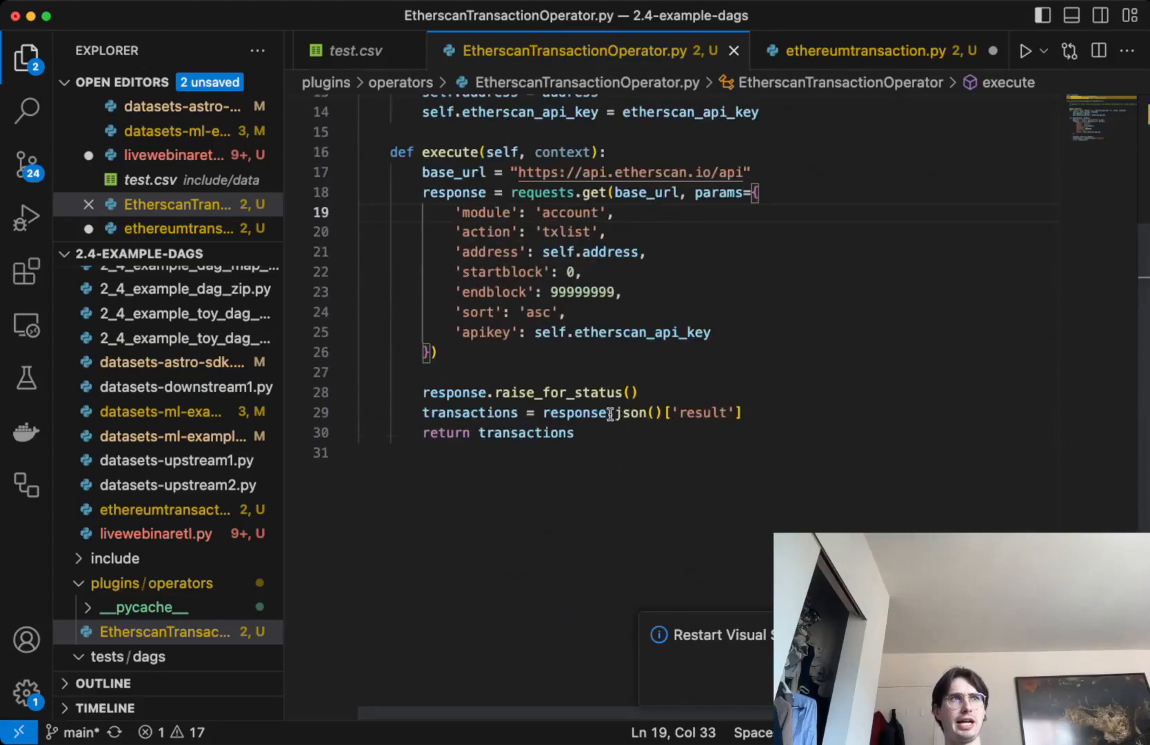
pyautogui.scroll(3)
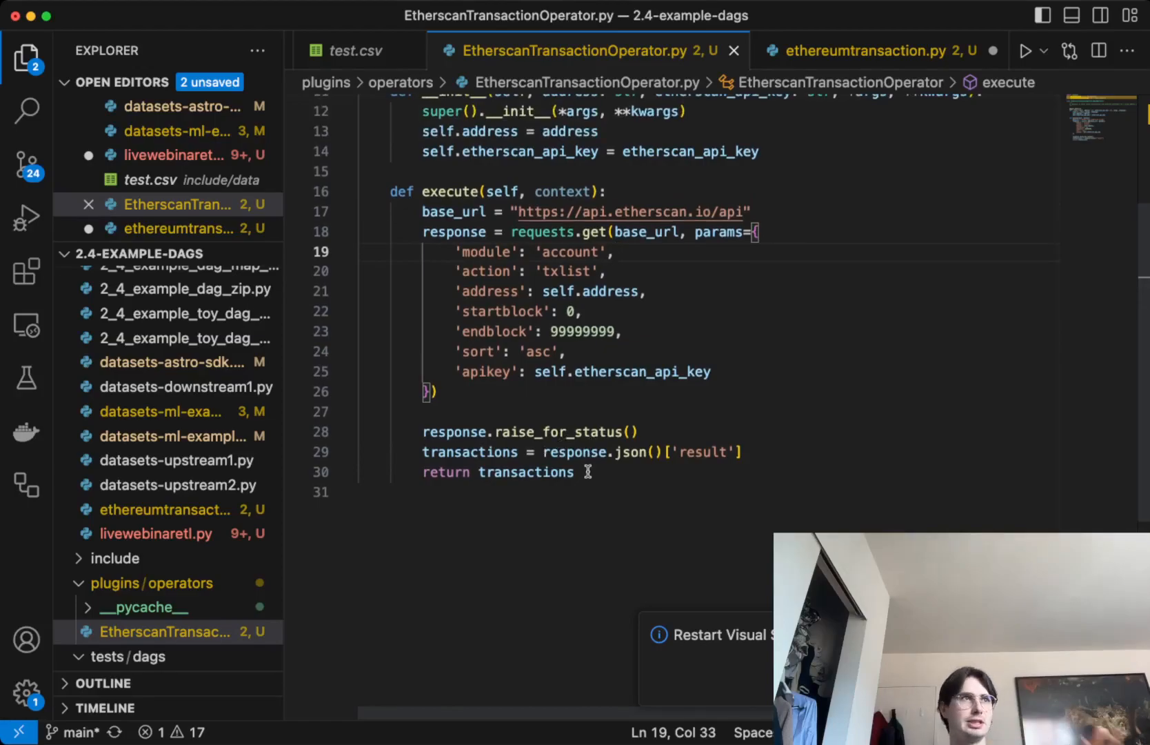
pyautogui.scroll(3)
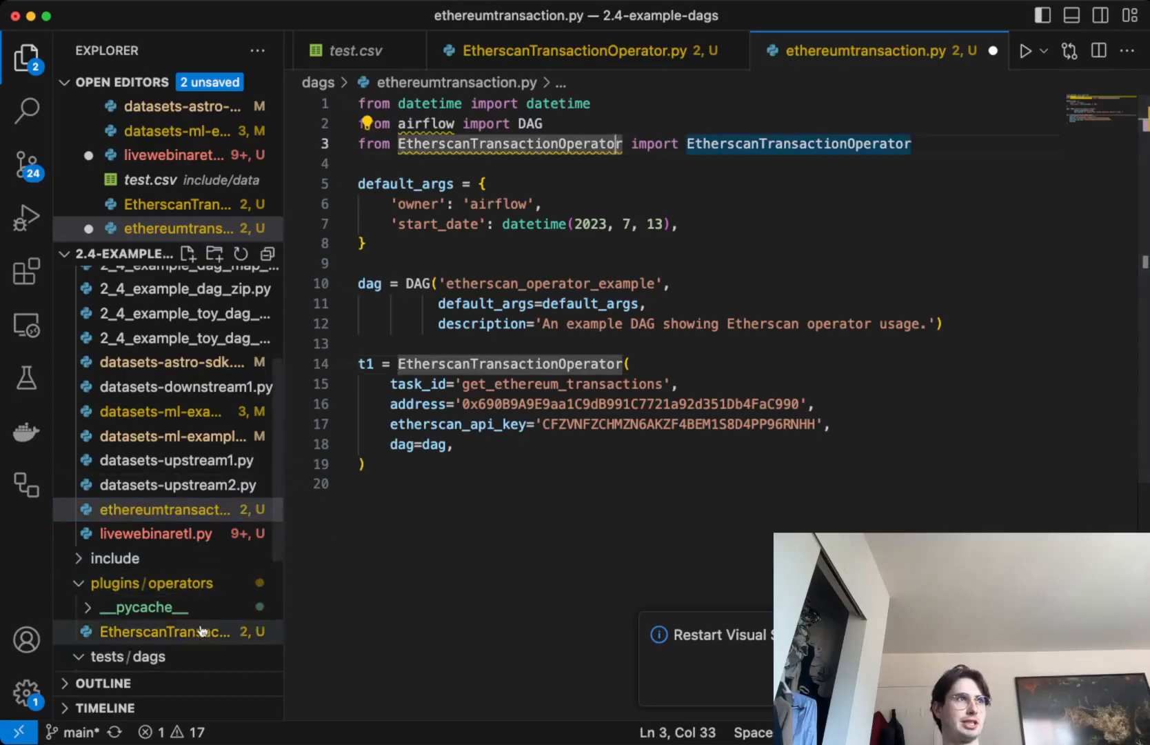
pyautogui.moveTo(922, 145)
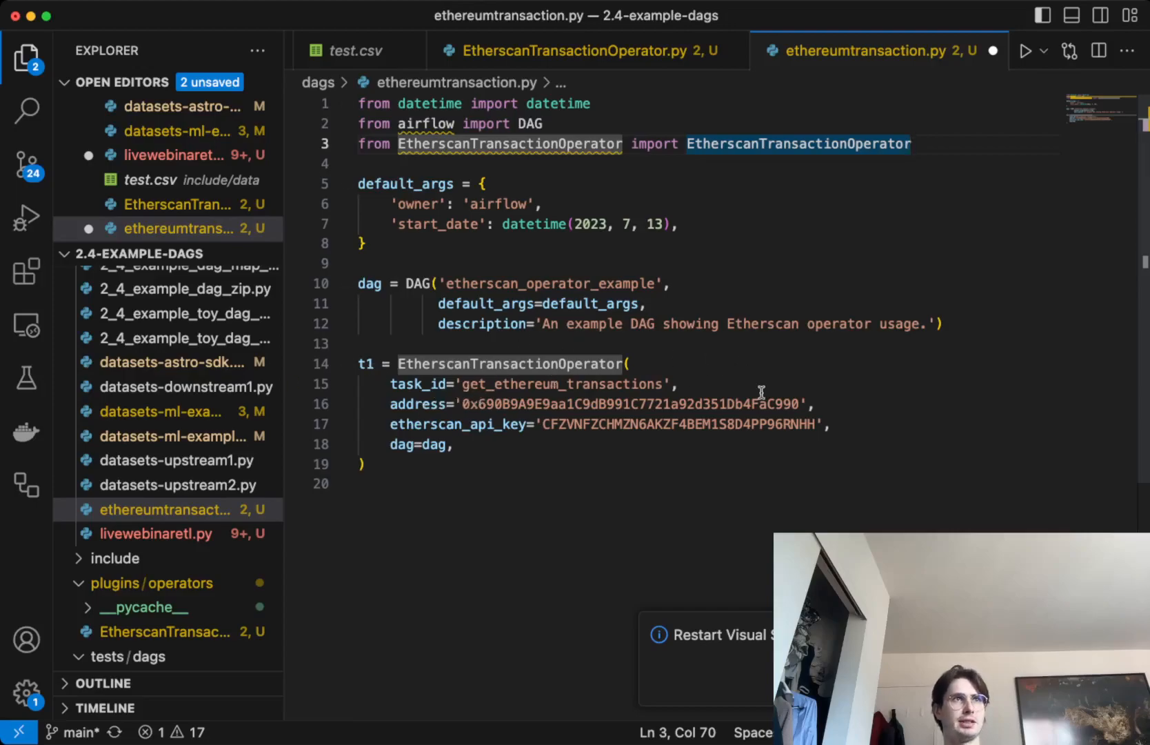
pyautogui.moveTo(774, 404)
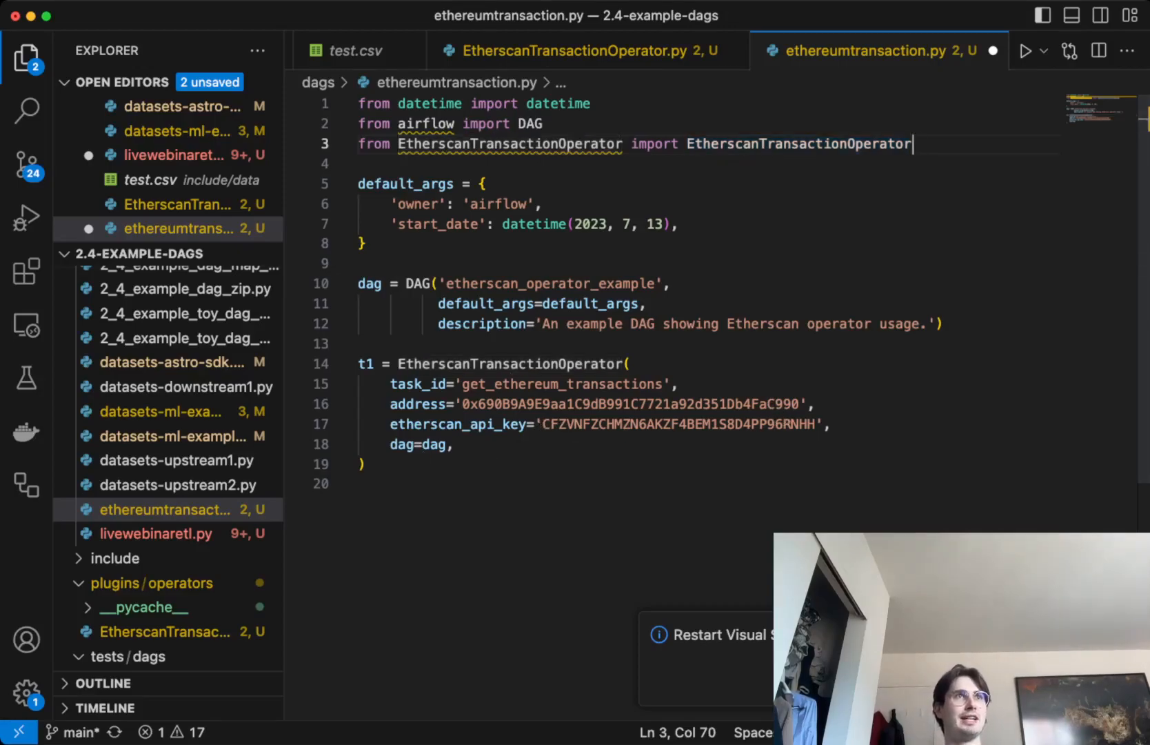
# Show the Airflow DAGs page listing etherscan_operator_example toggled on with its completed run.
pyautogui.click(366, 464)
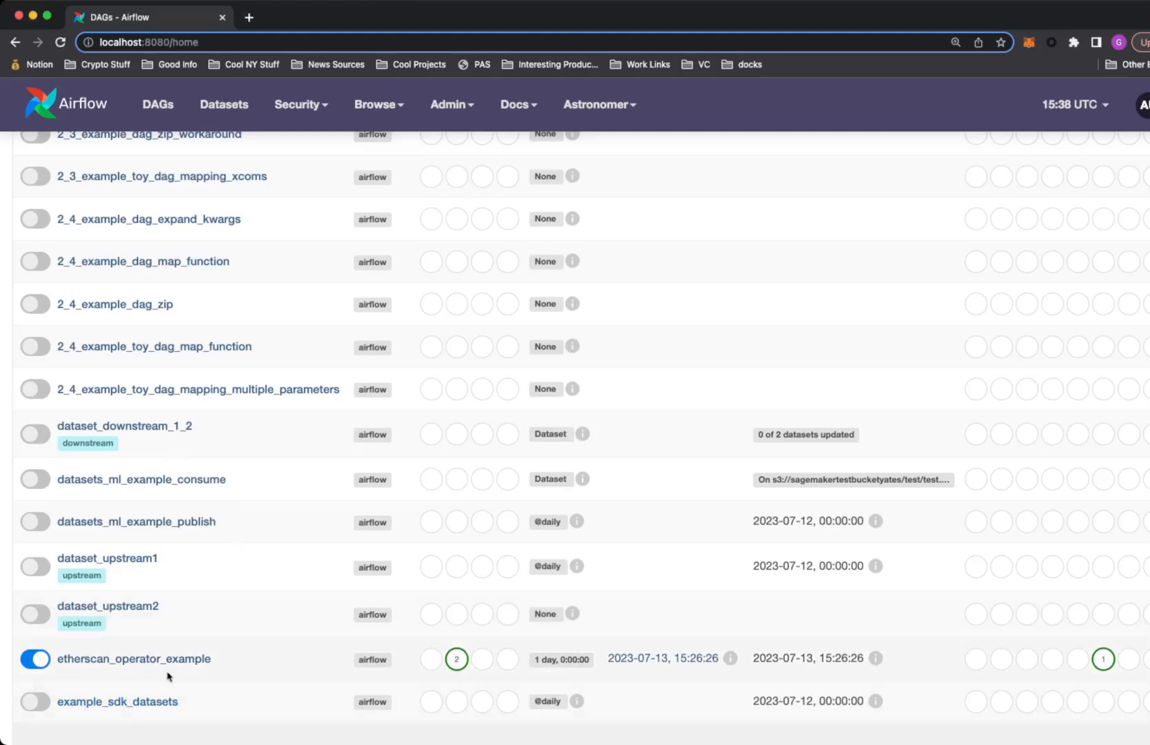
# View the XCom value of get_ethereum_transactions in etherscan_operator_example, listing fetched Ethereum transactions.
pyautogui.click(134, 658)
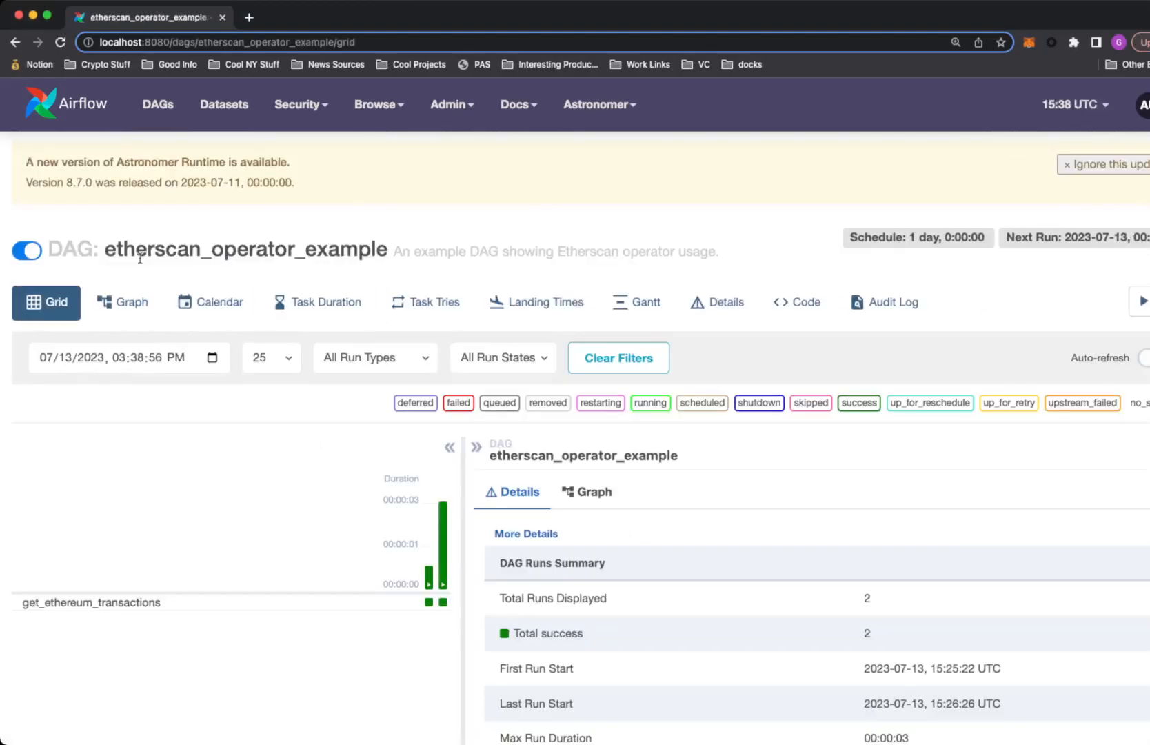
pyautogui.click(432, 600)
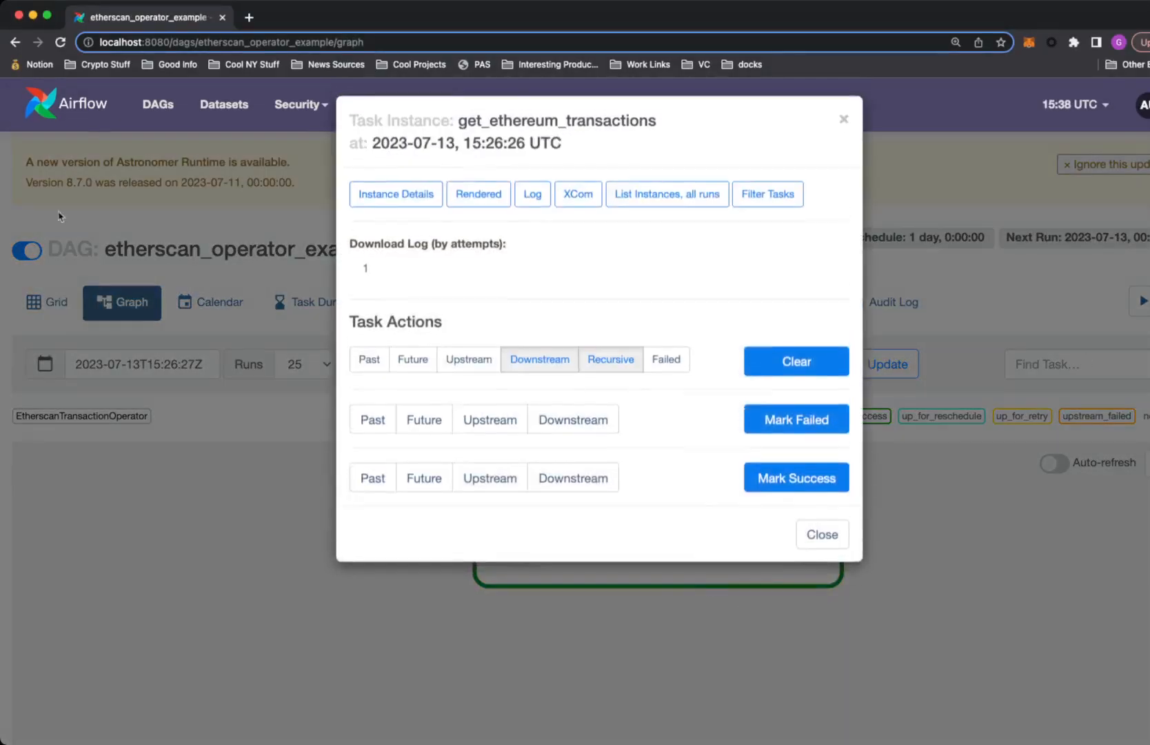
pyautogui.click(533, 194)
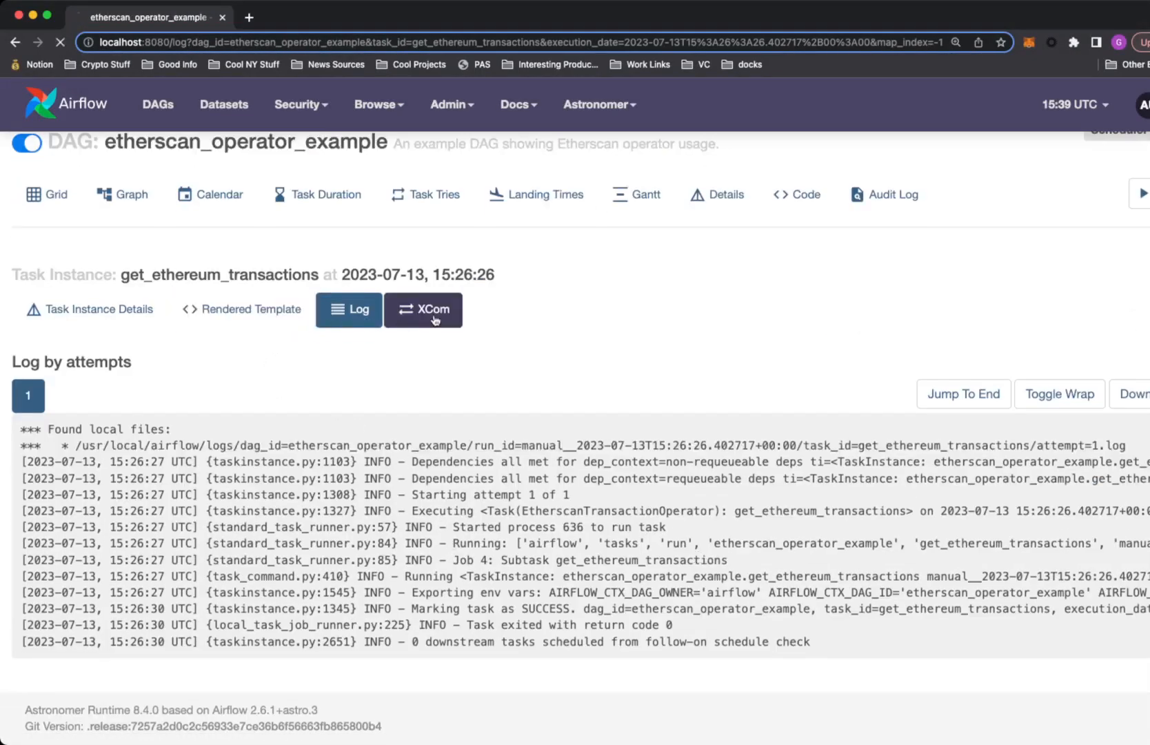
pyautogui.click(422, 310)
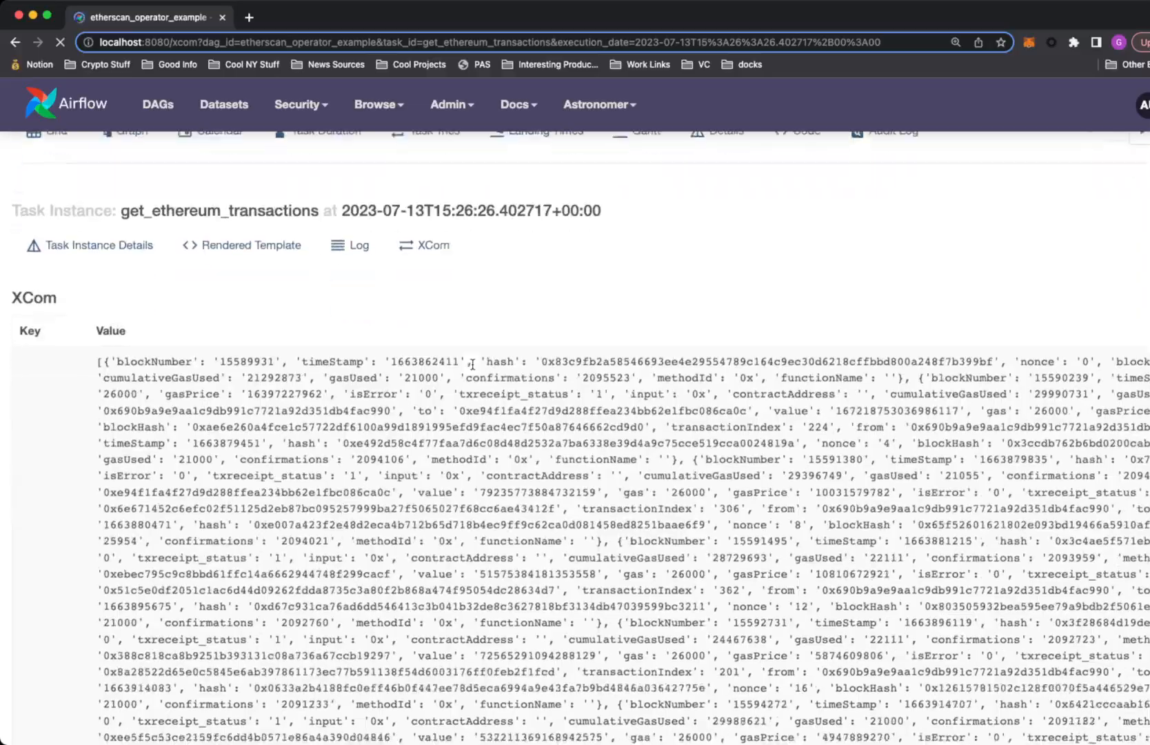
pyautogui.scroll(-3)
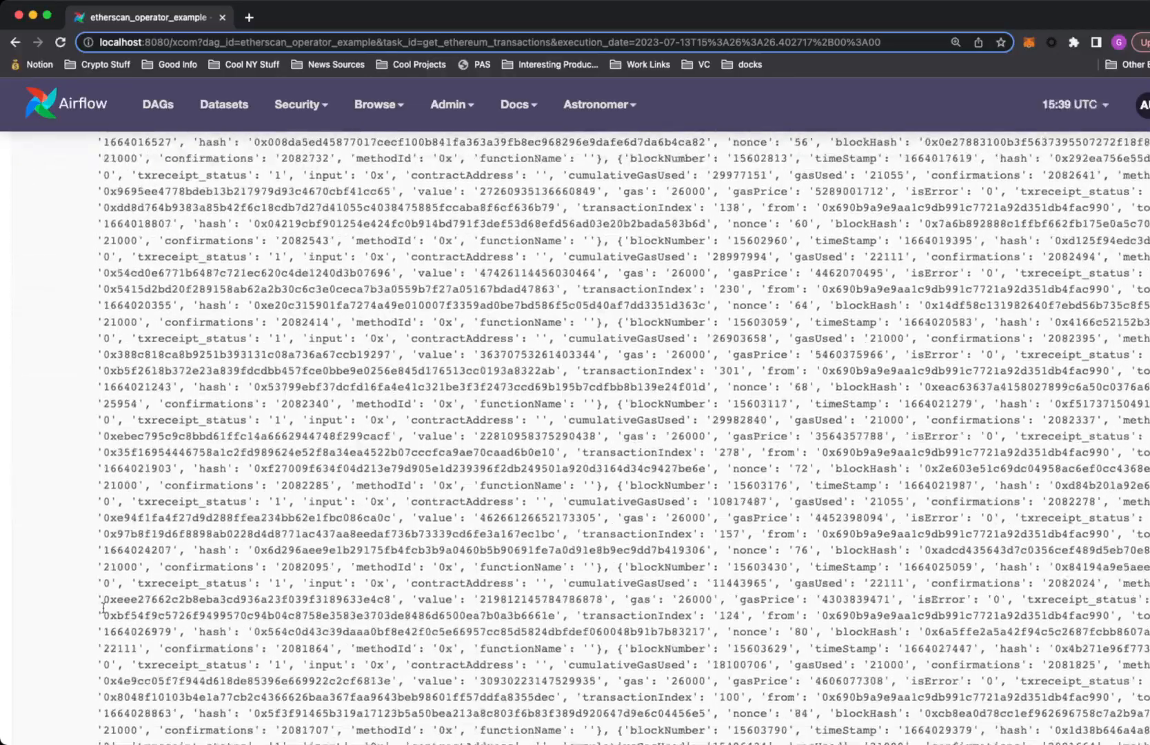
pyautogui.scroll(-3)
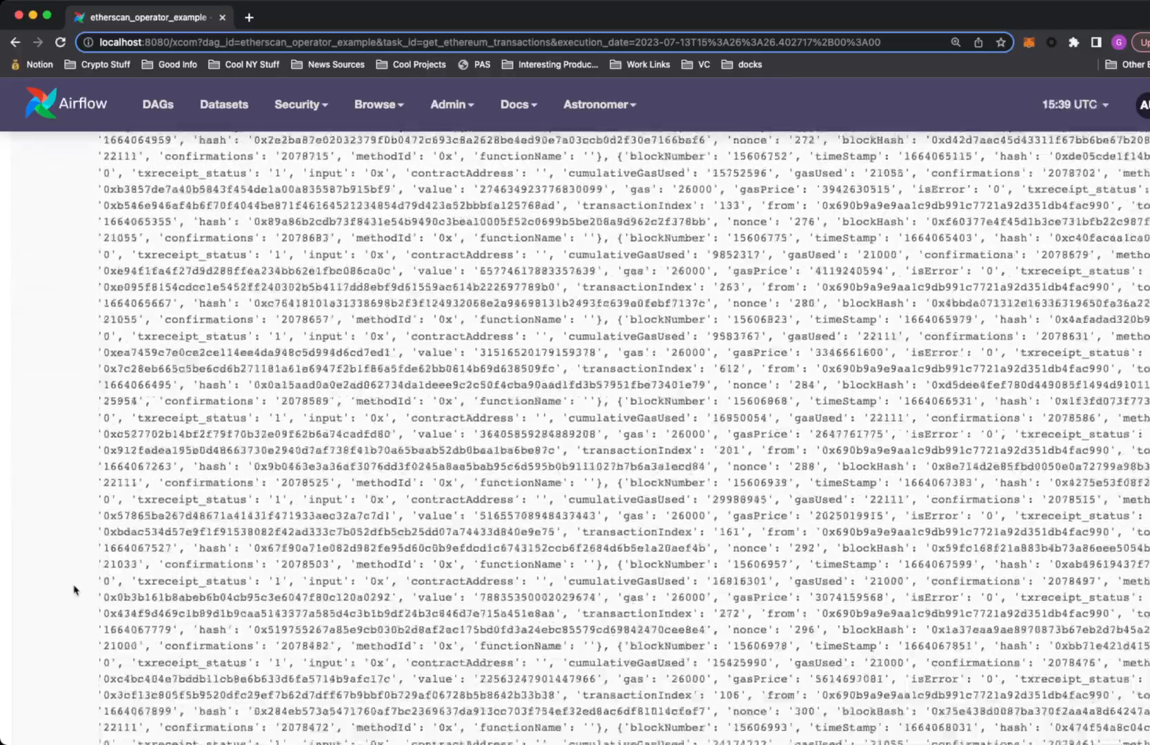
pyautogui.scroll(3)
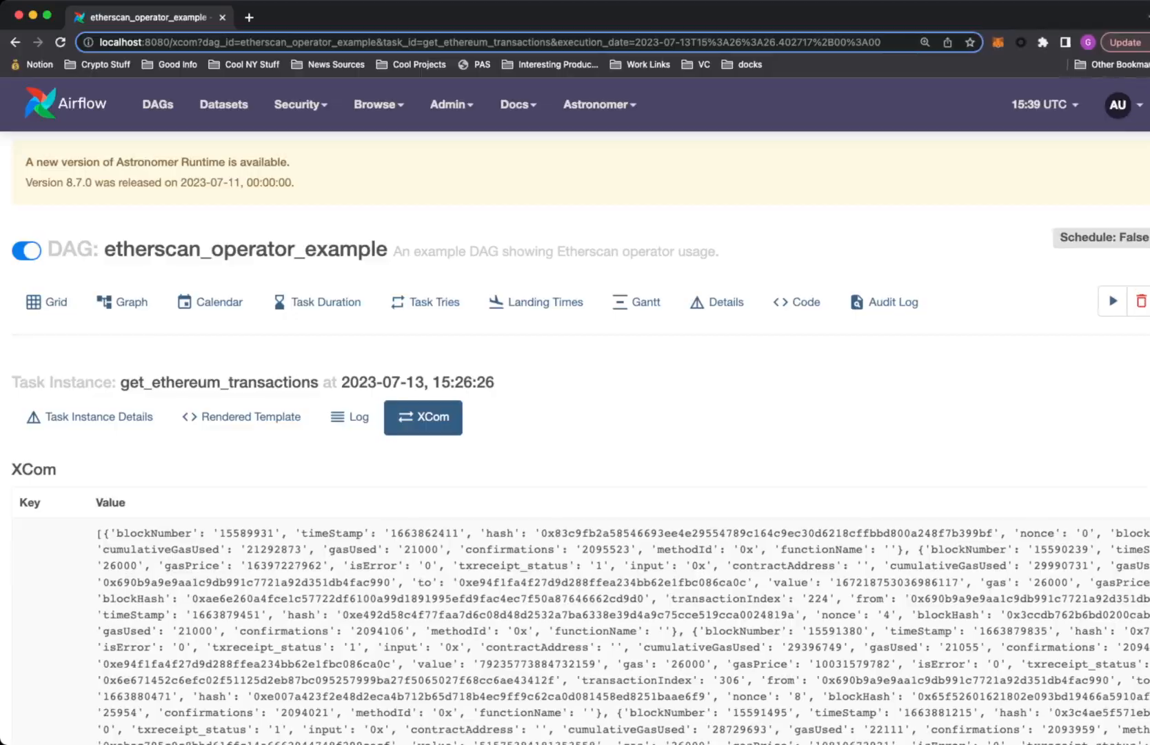
pyautogui.scroll(-3)
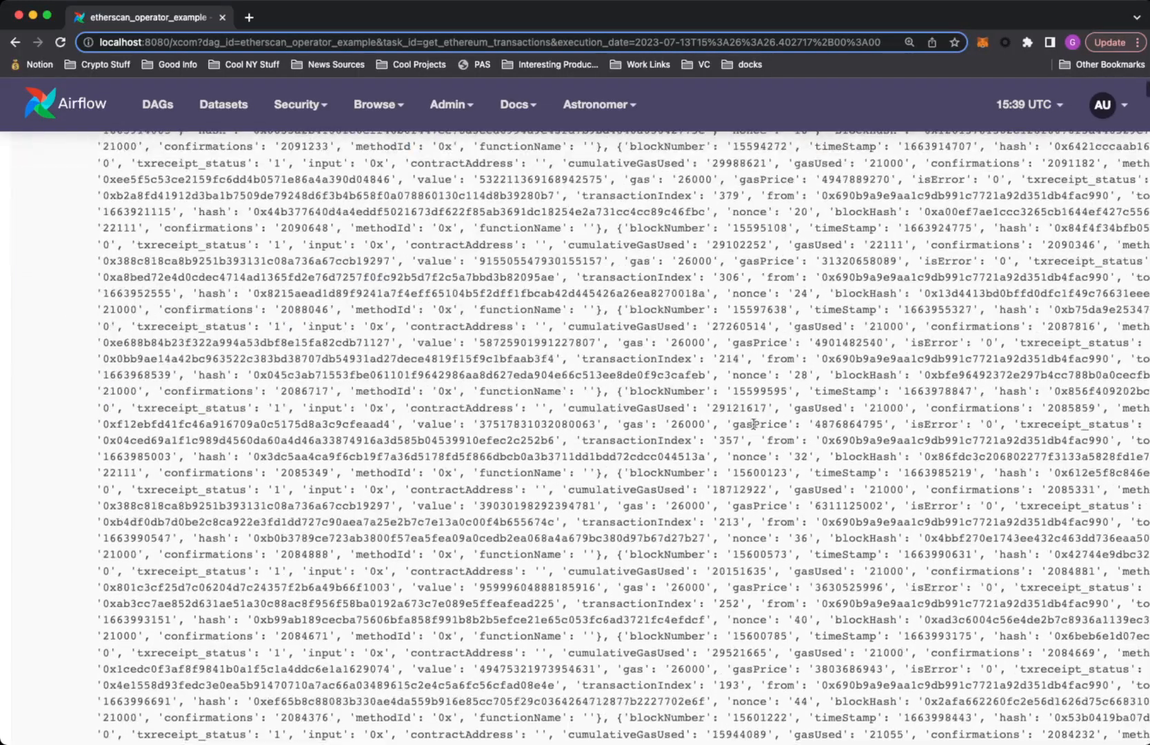
pyautogui.scroll(-3)
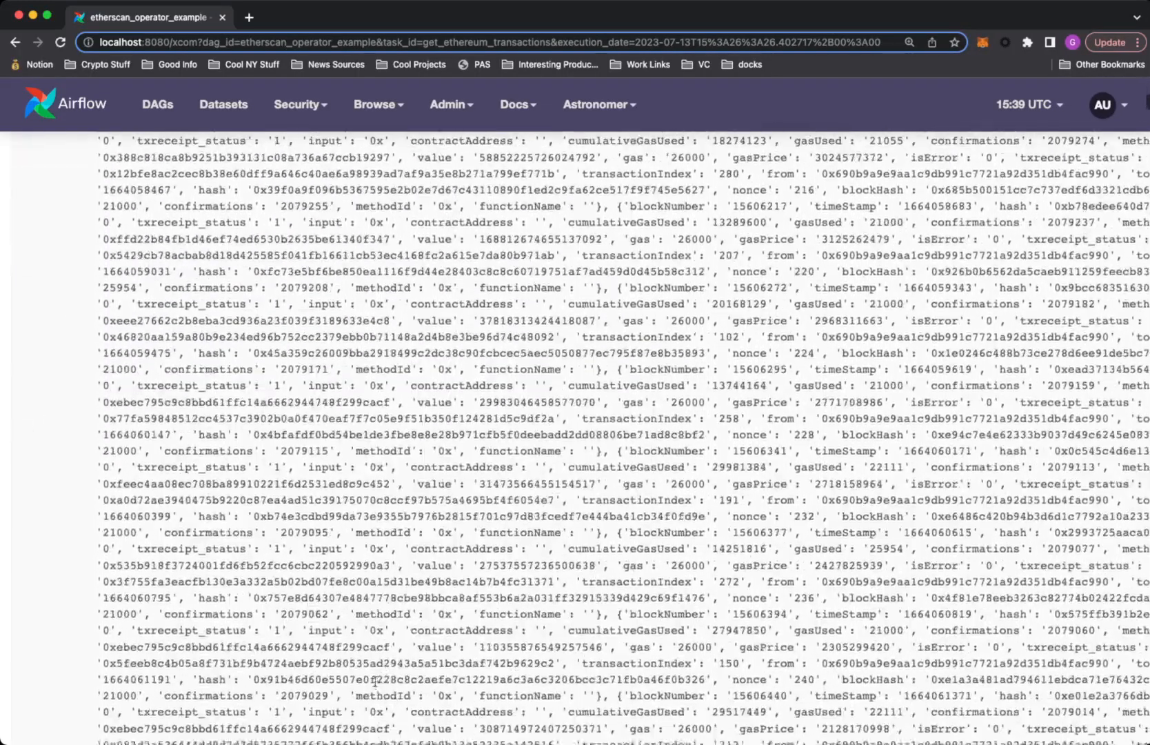
pyautogui.scroll(-3)
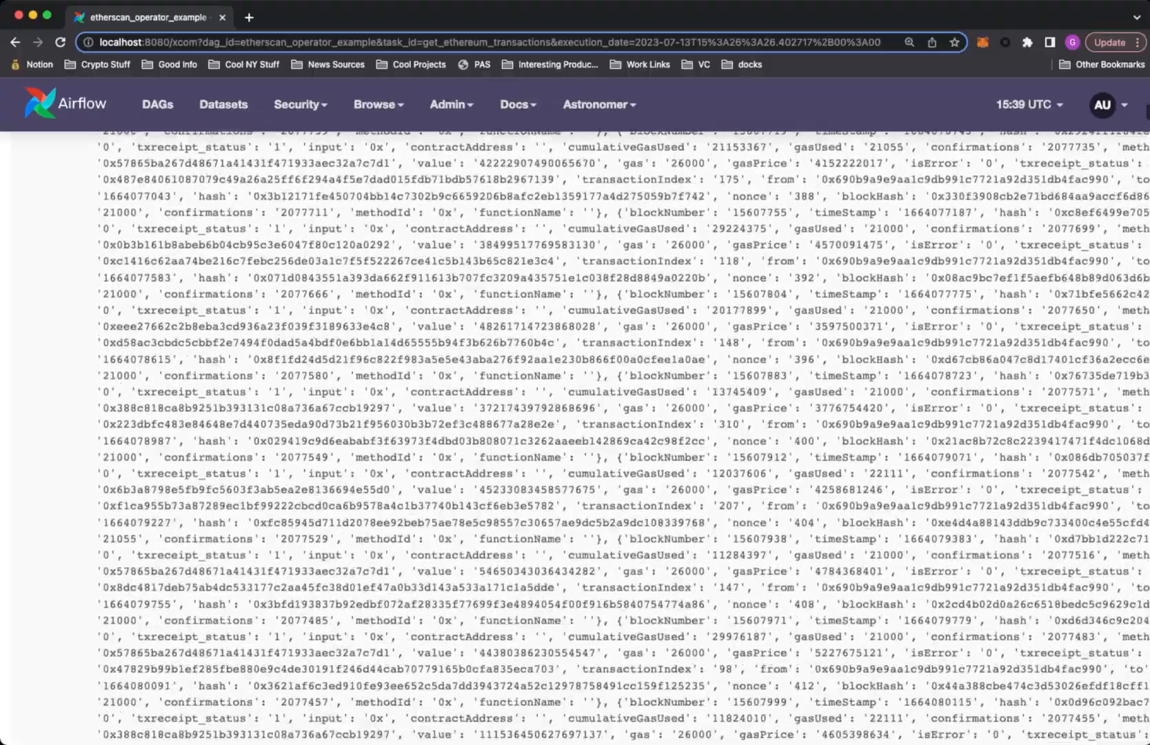
pyautogui.scroll(-3)
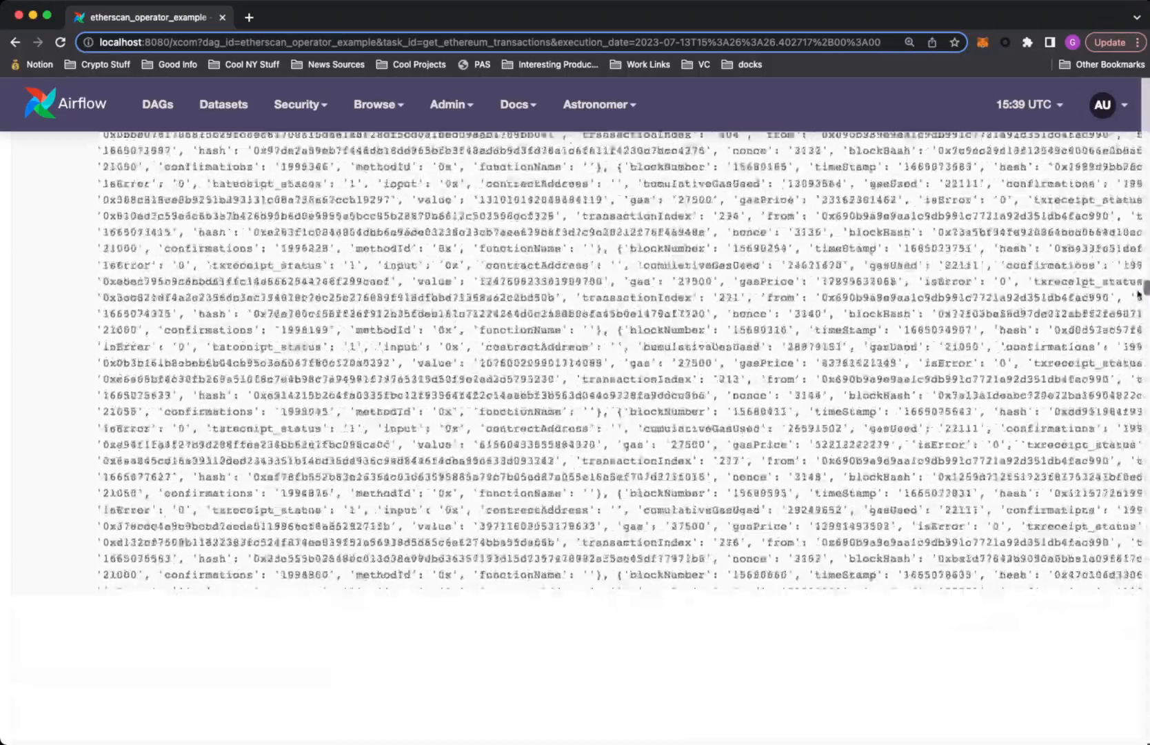
pyautogui.scroll(-3)
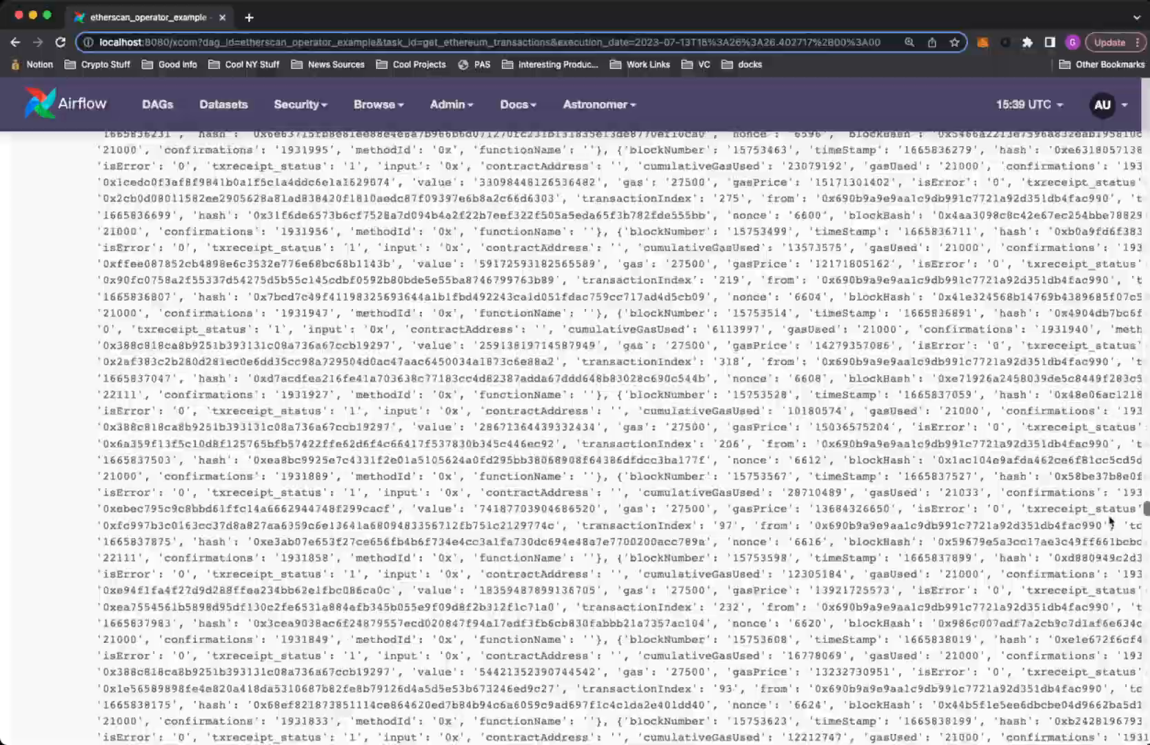
pyautogui.scroll(-3)
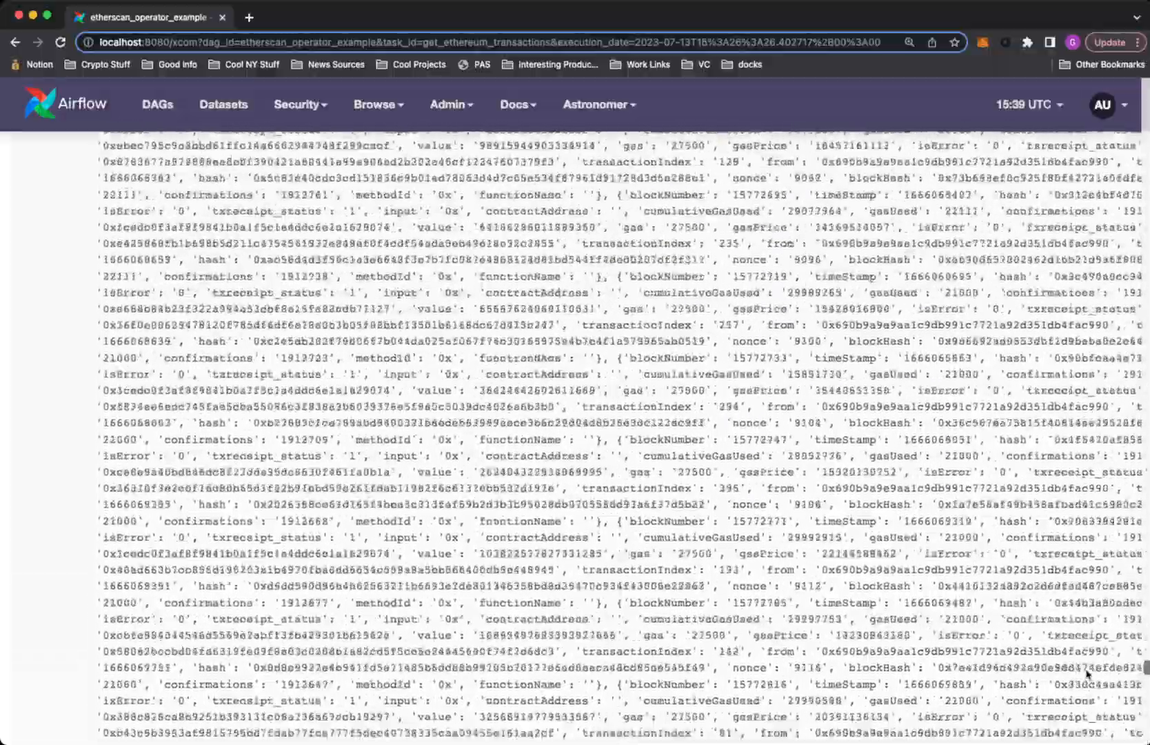
pyautogui.scroll(-3)
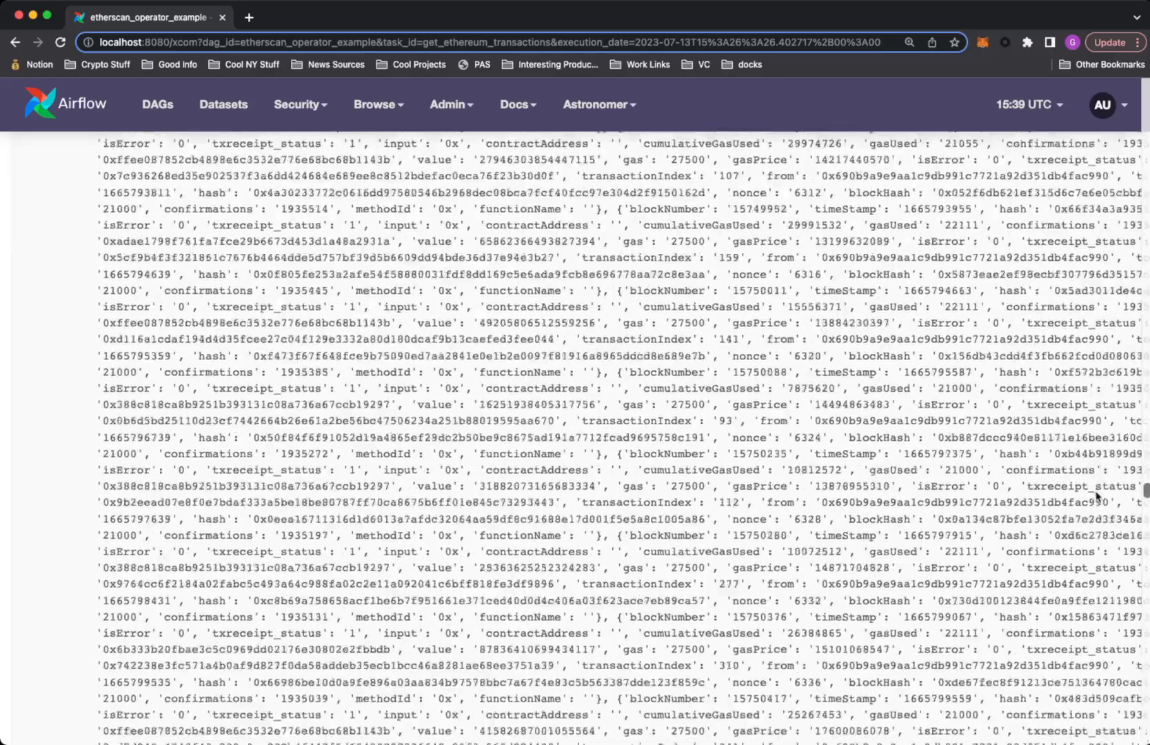
pyautogui.scroll(3)
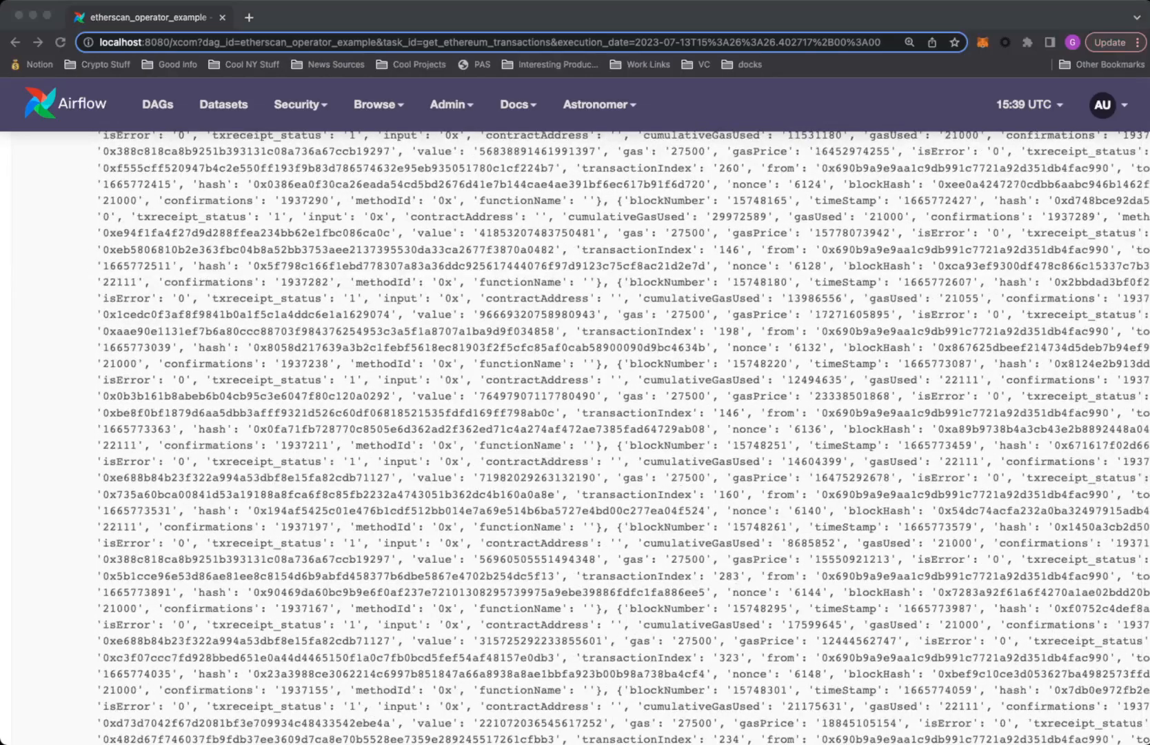